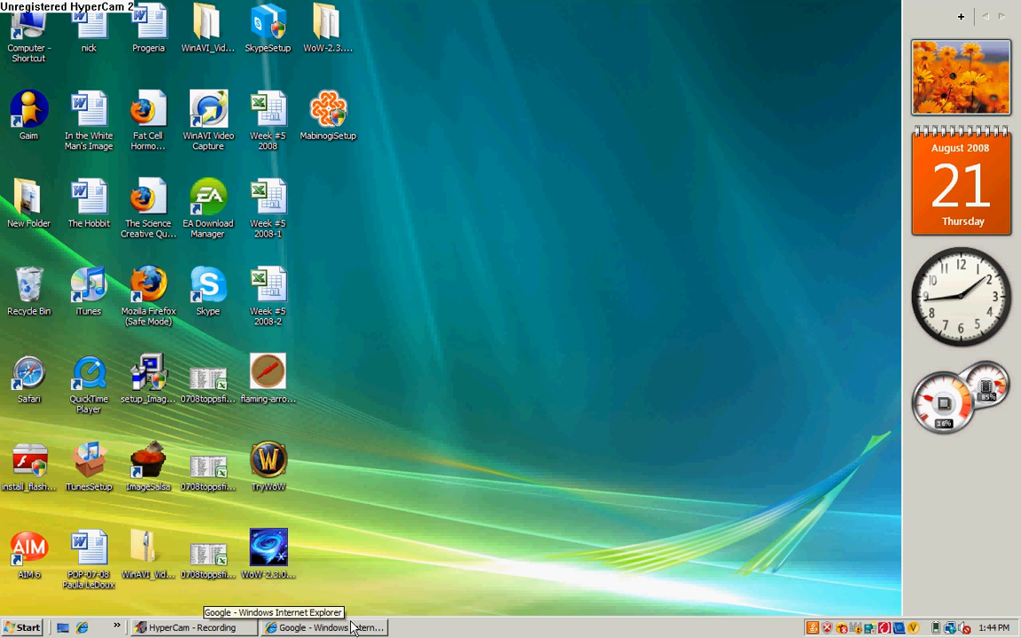
Step: Restore the maximized 'Google - Windows Internet Explorer' window from the taskbar
left_click(321, 629)
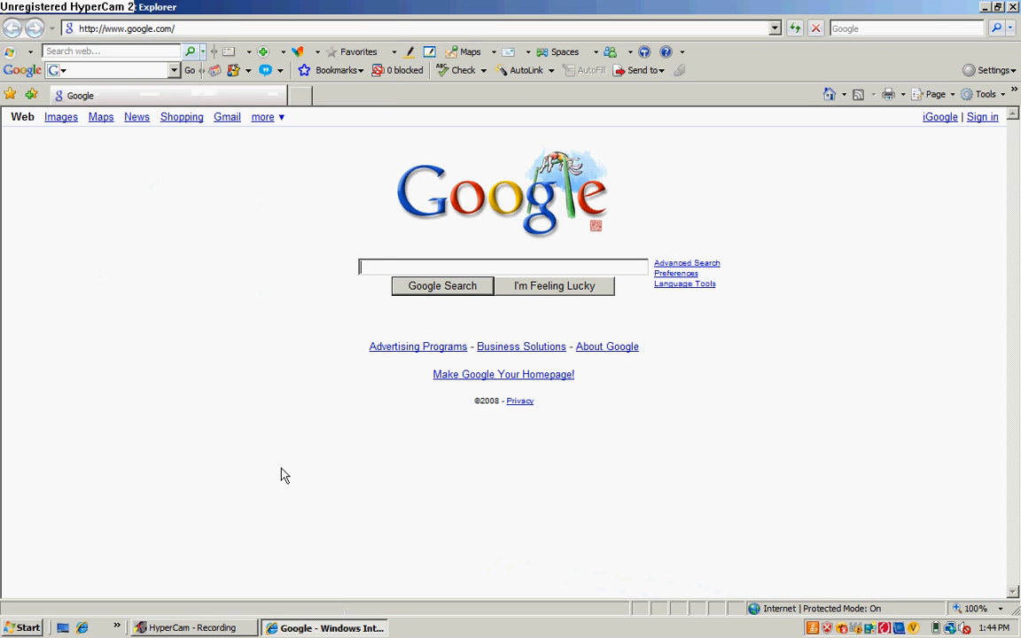
mouse_move(476, 6)
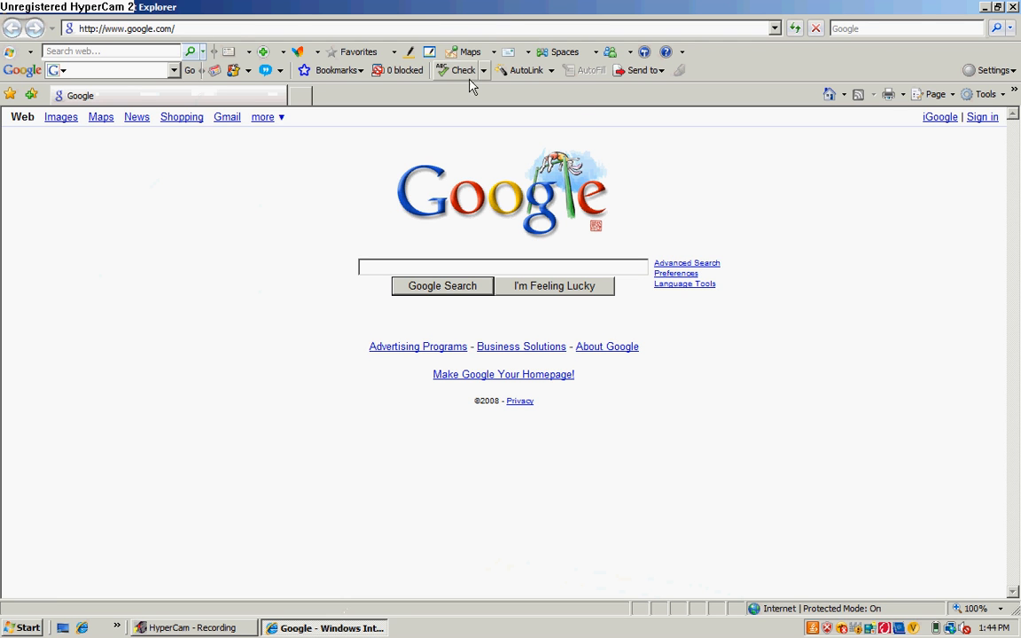
mouse_move(409, 102)
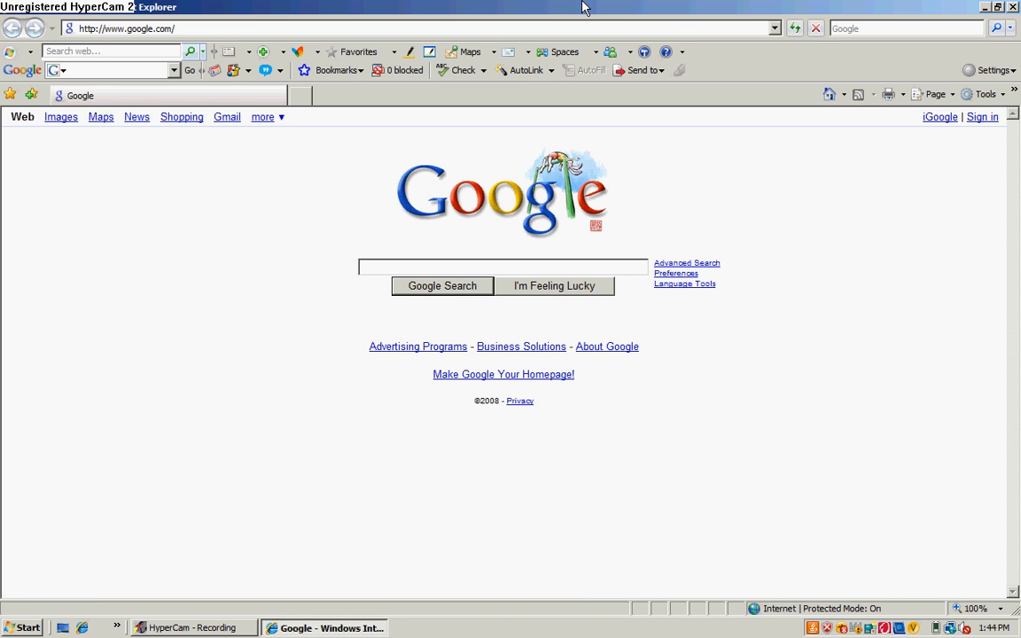
mouse_move(406, 101)
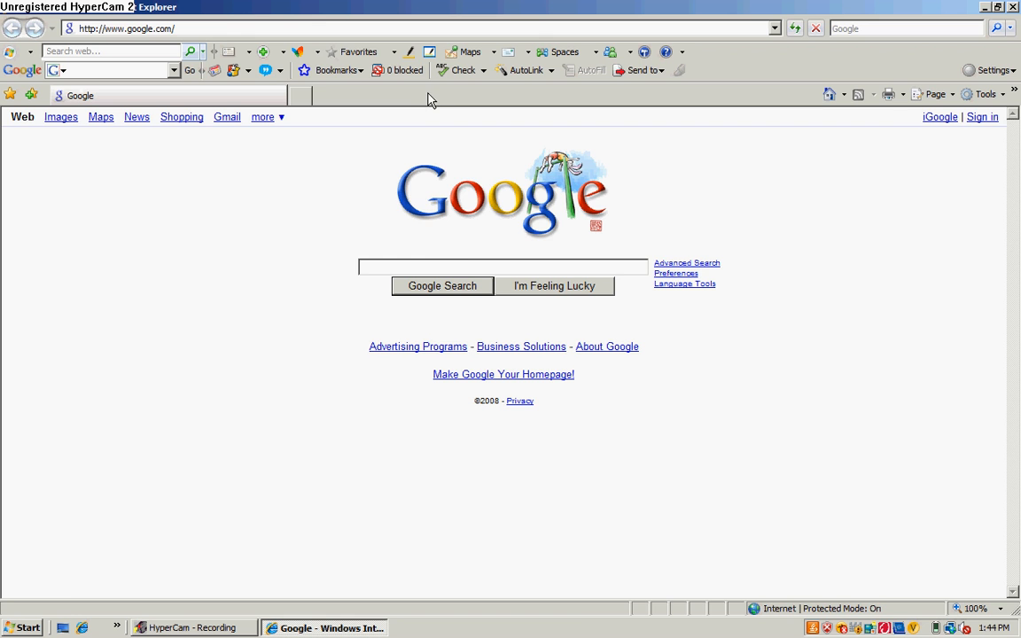
Step: Restore down the Google browser, move it across the desktop, and bring Computer forward
left_click(998, 8)
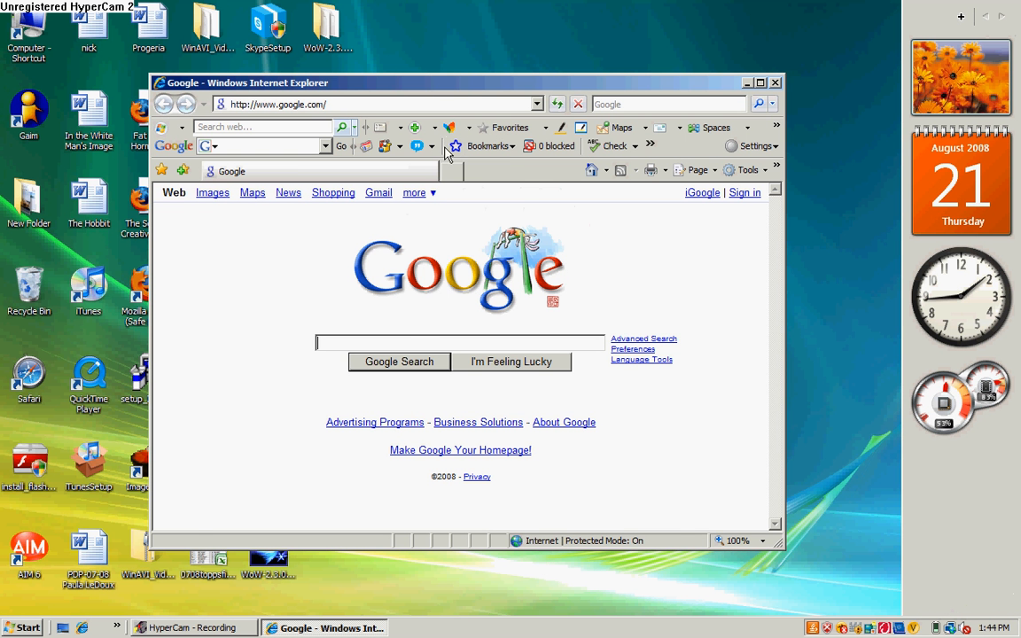
left_click_drag(461, 82, 546, 78)
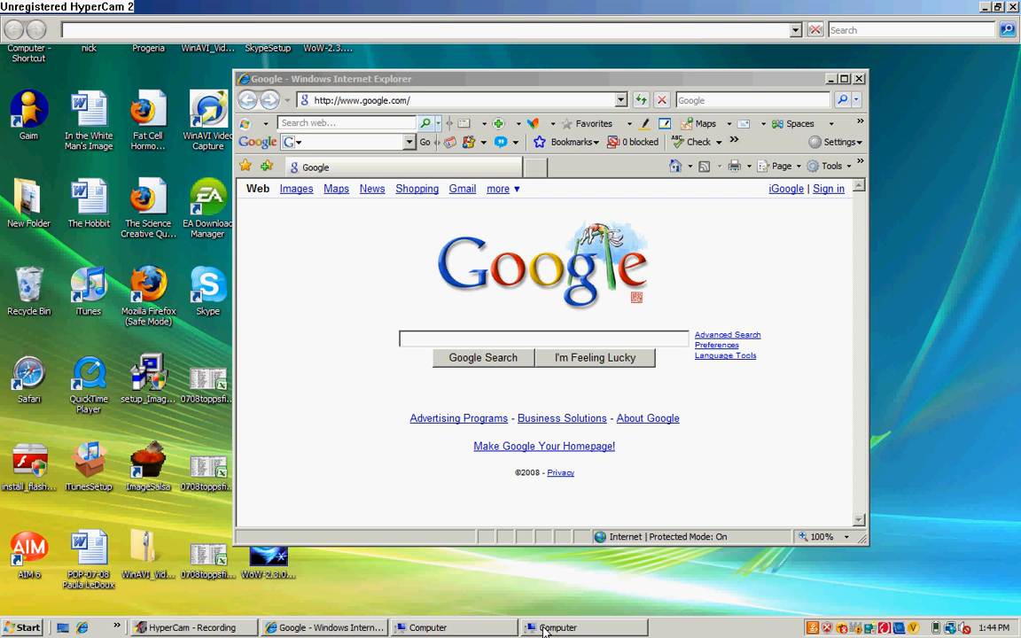
mouse_move(548, 627)
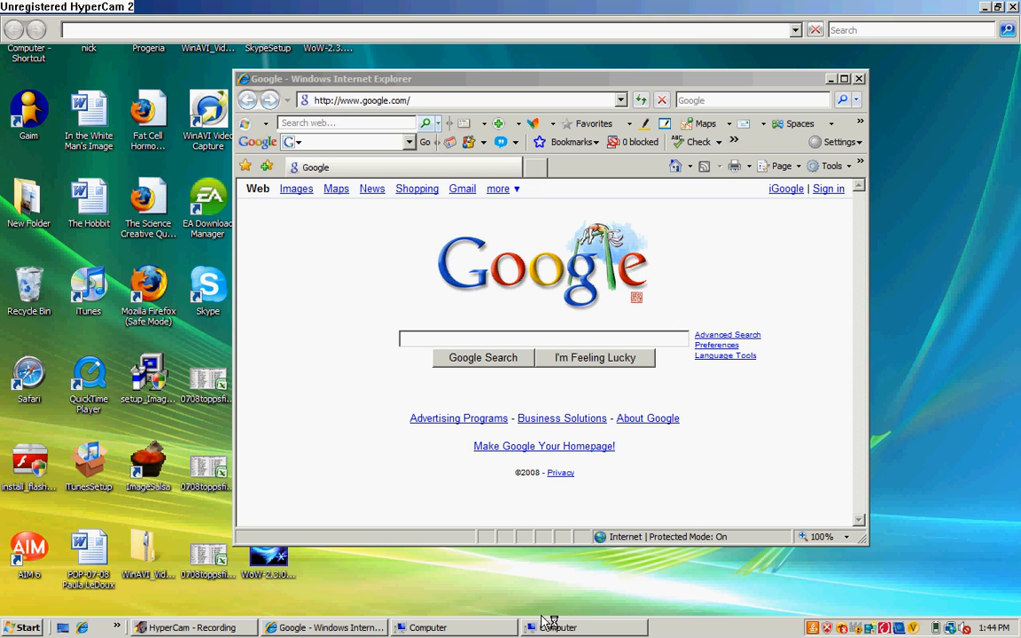
left_click(554, 628)
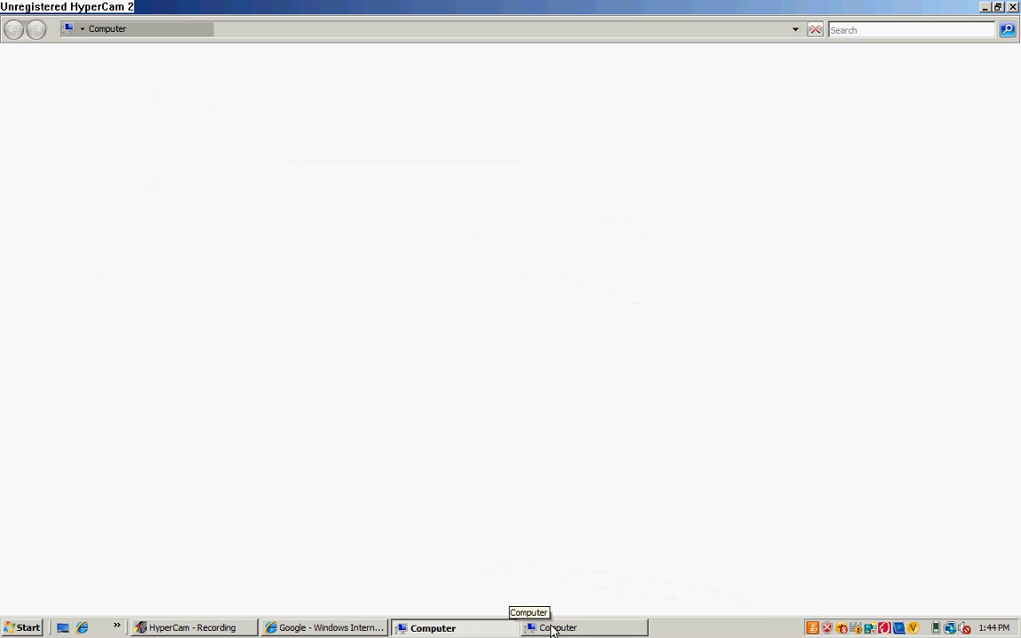
Step: Minimize and restore the Computer window to show drives D:, C: and E:
left_click(333, 628)
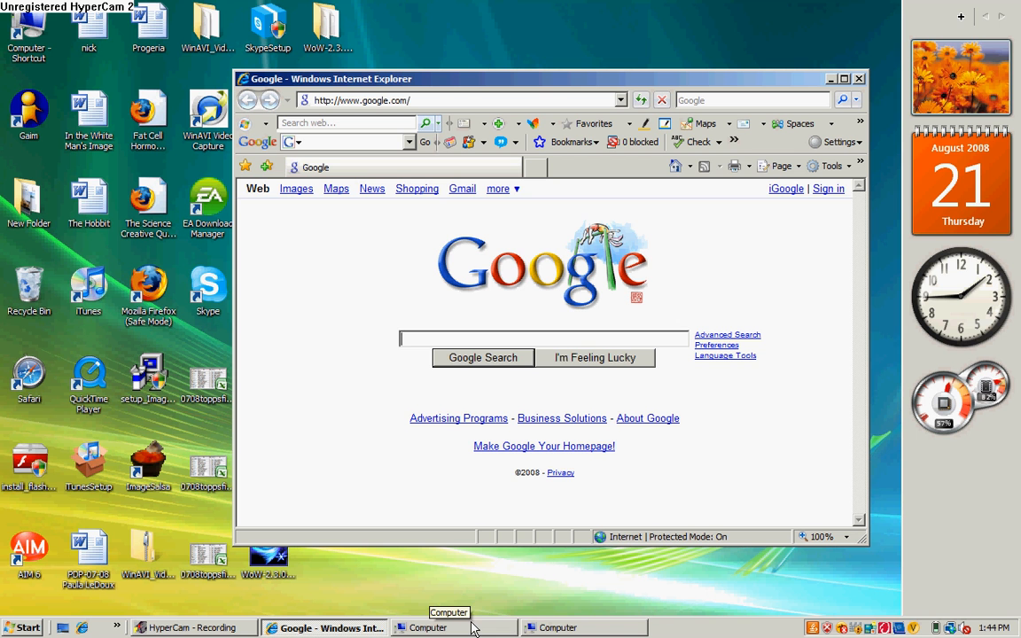
mouse_move(536, 545)
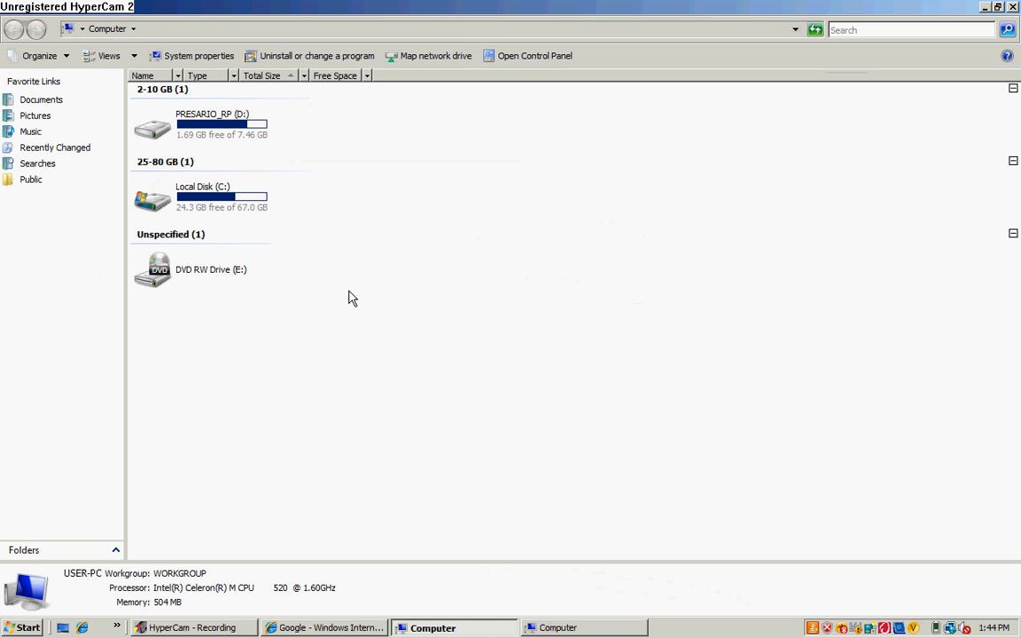
mouse_move(318, 265)
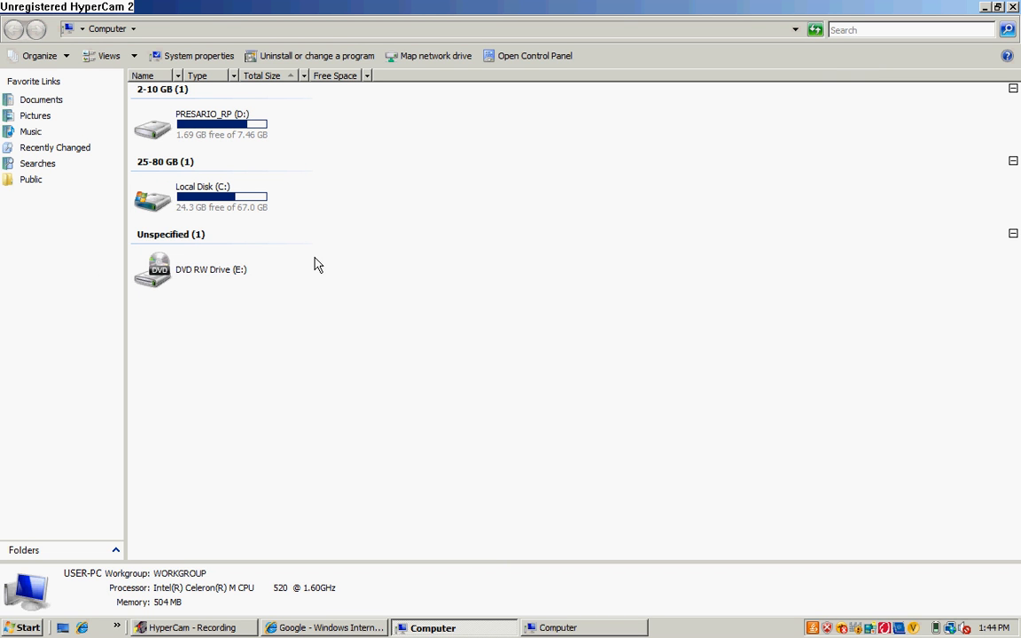
mouse_move(249, 493)
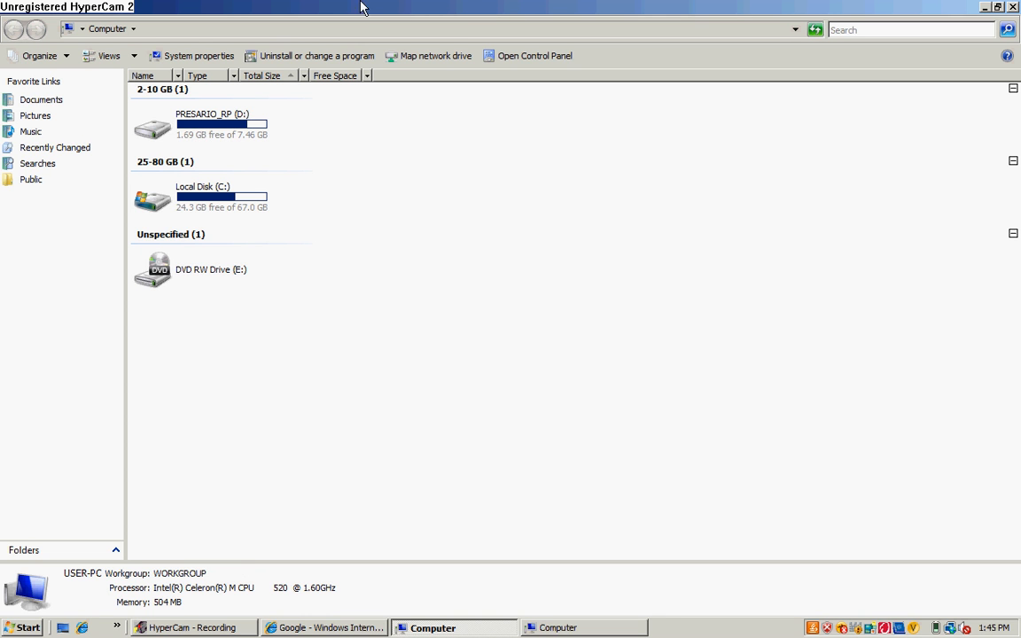
left_click(133, 35)
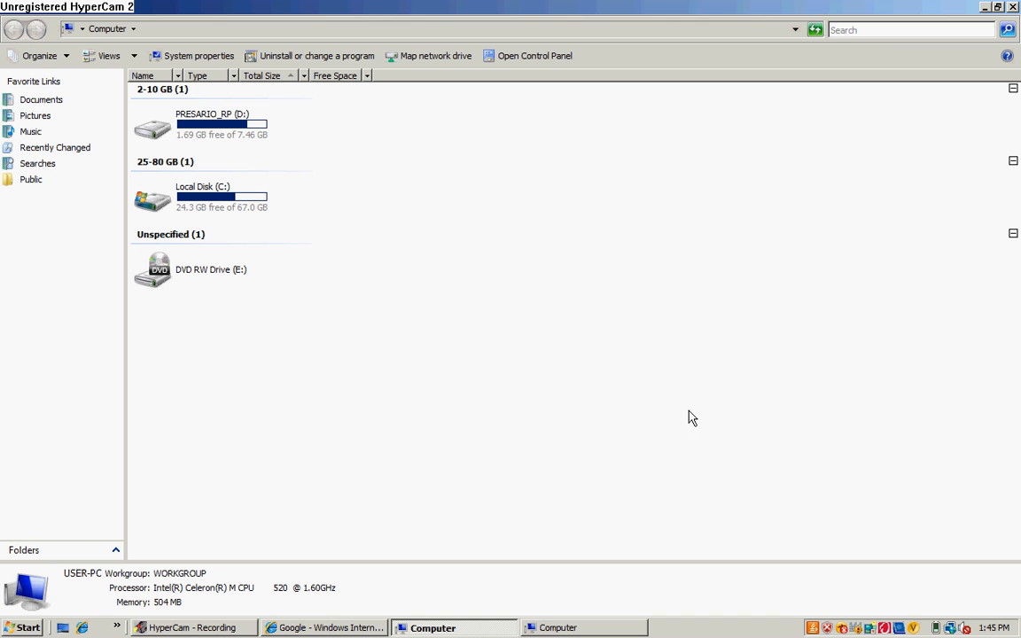
mouse_move(56, 248)
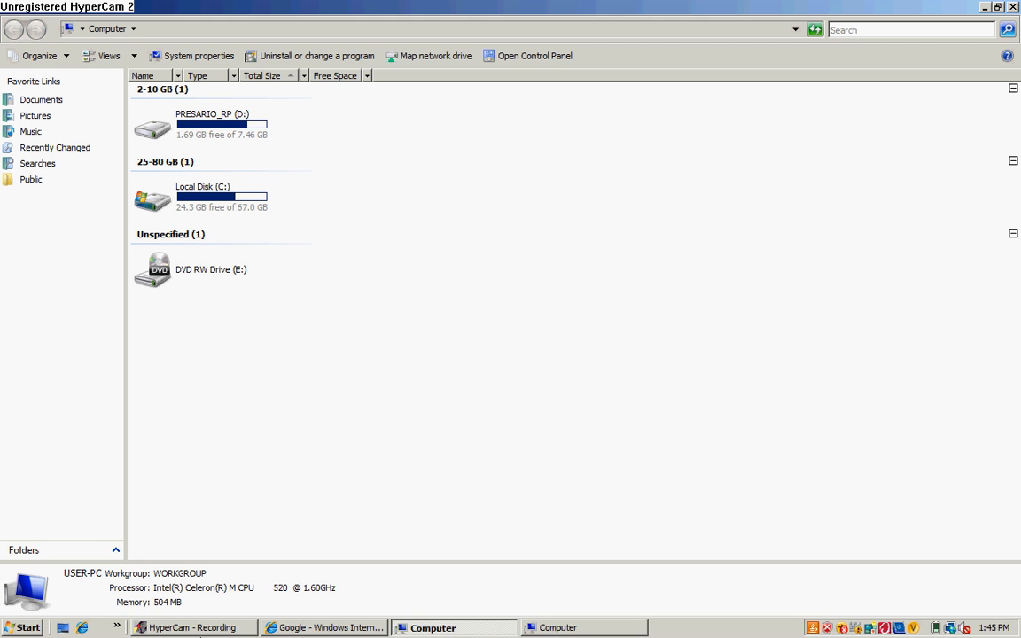
left_click(189, 627)
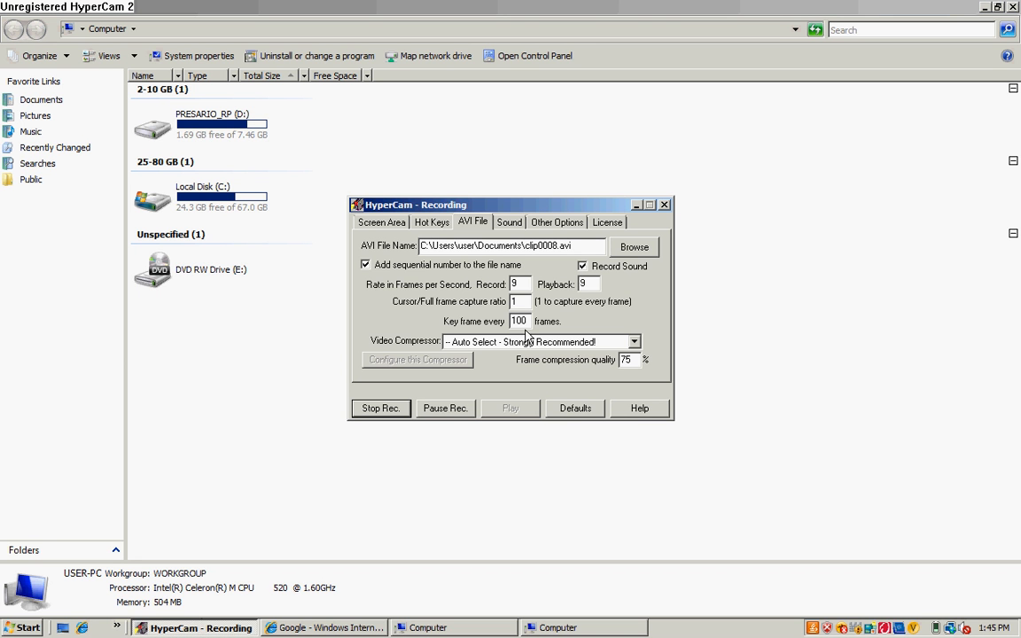